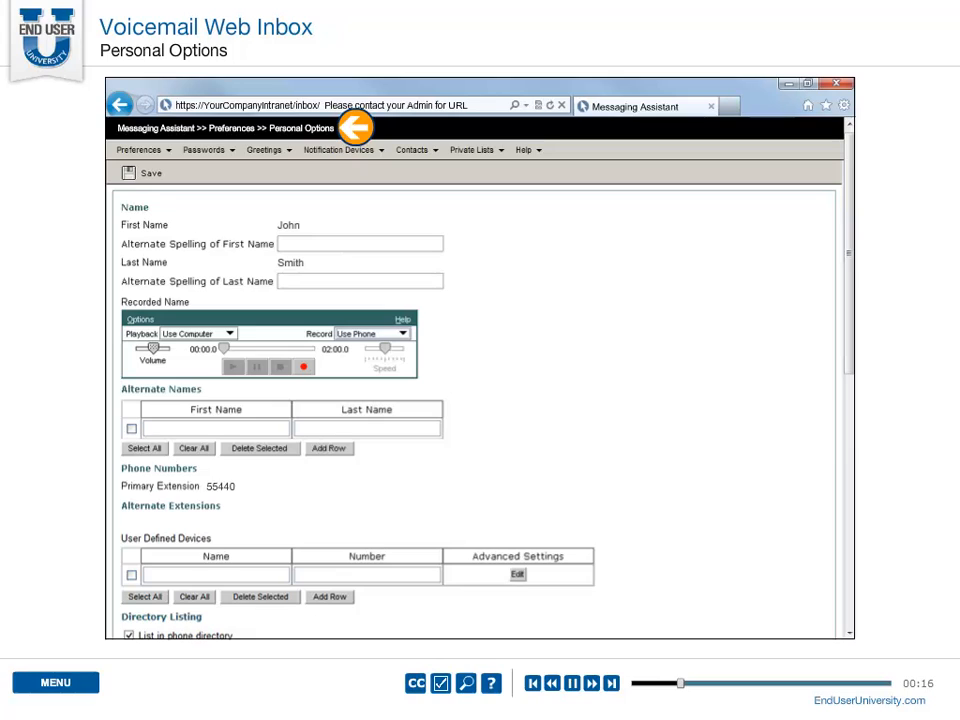
On the Personal Options page, enter alternate spelling Jon and tick alternate first name Buddy
click(139, 149)
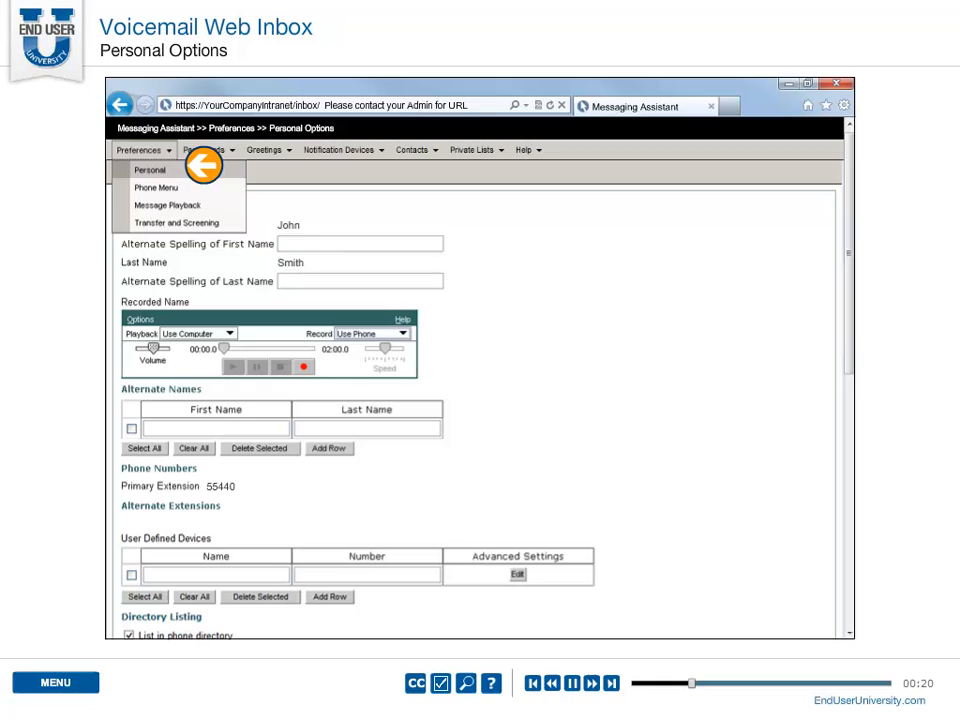
click(149, 169)
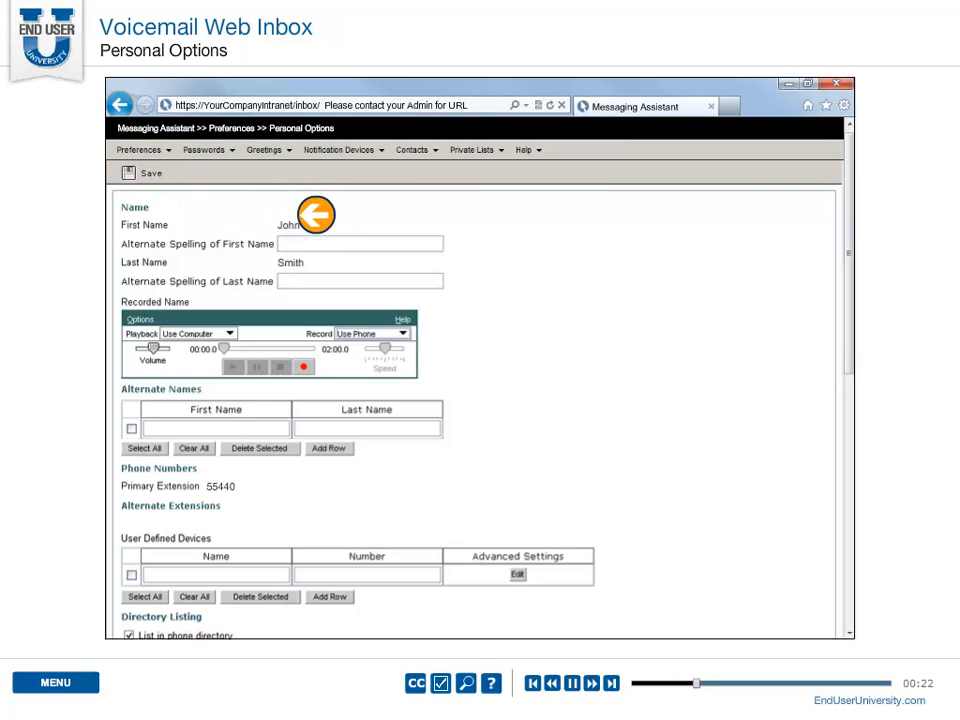
text(Jon)
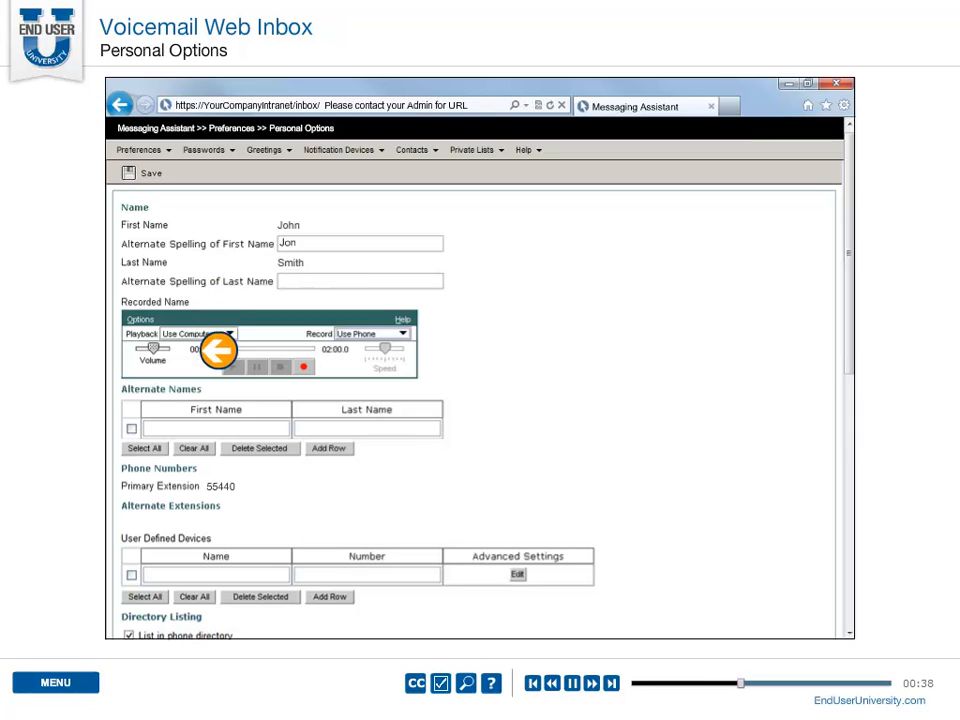
mouse_move(222, 388)
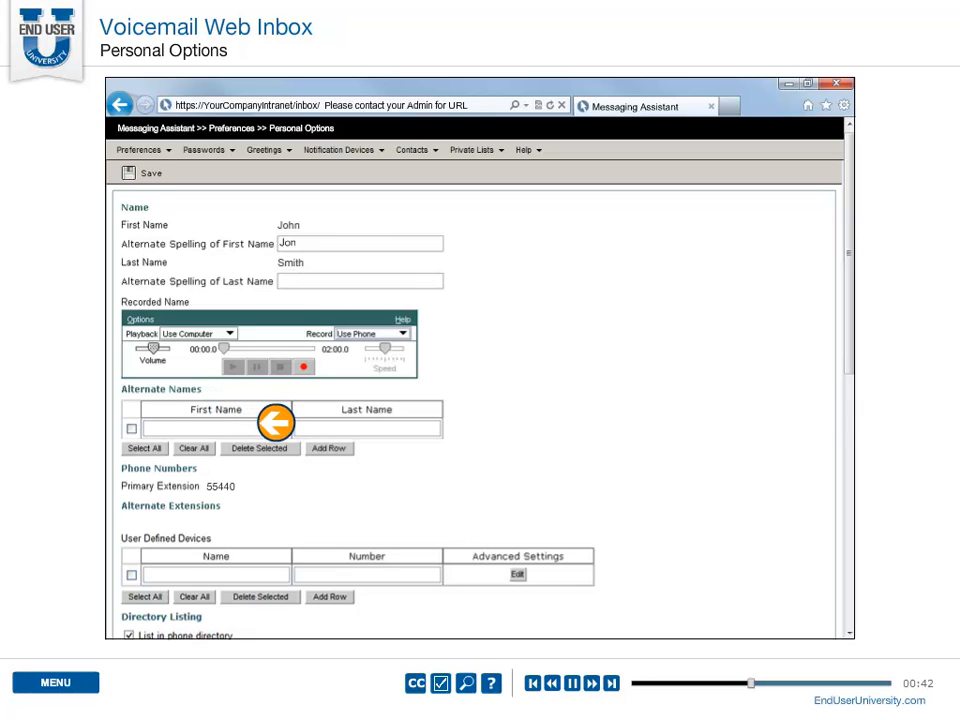
text(Buddy)
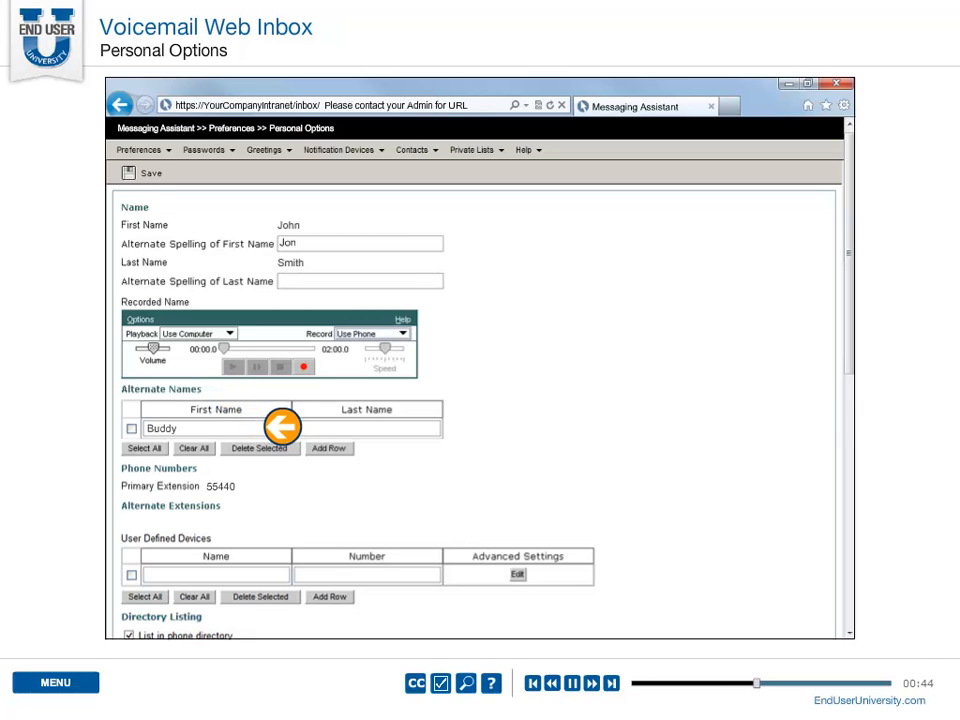
click(130, 428)
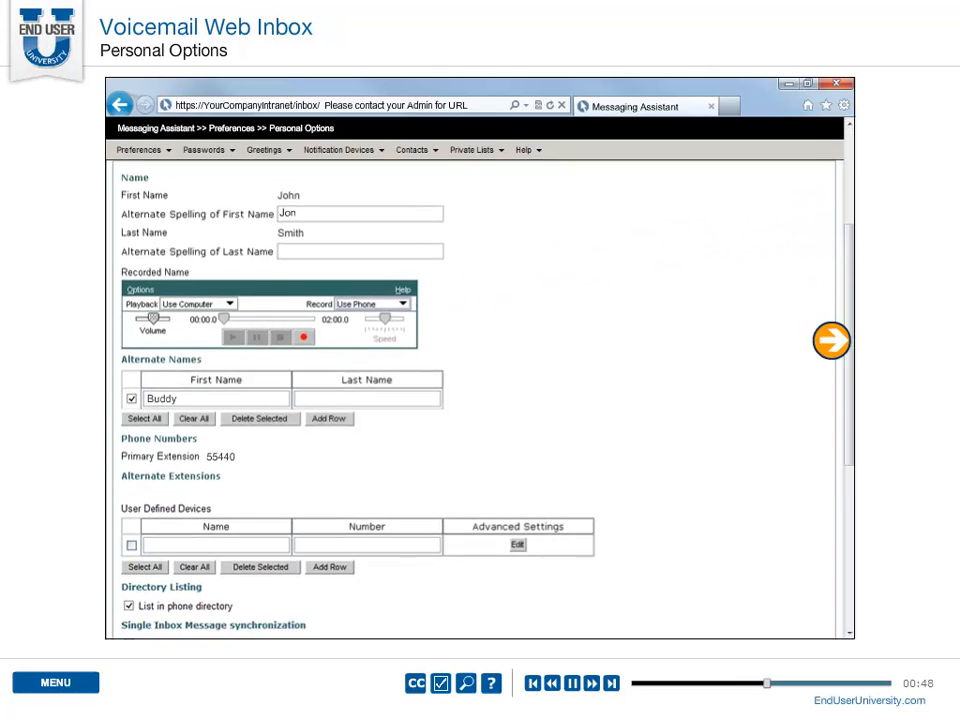
scroll(down, 3)
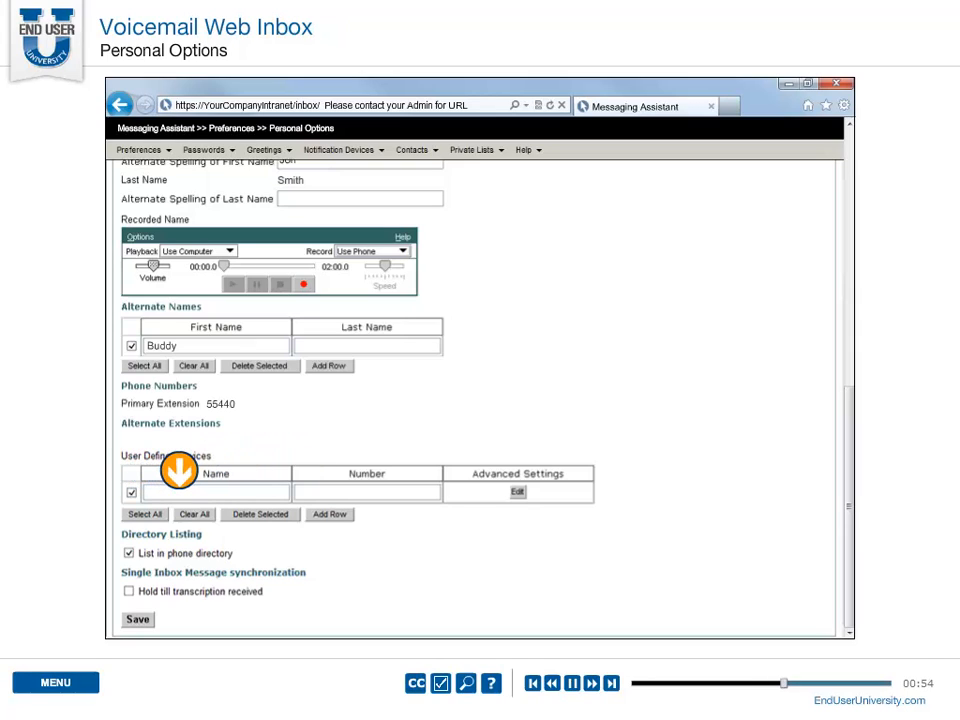
text(Mobile)
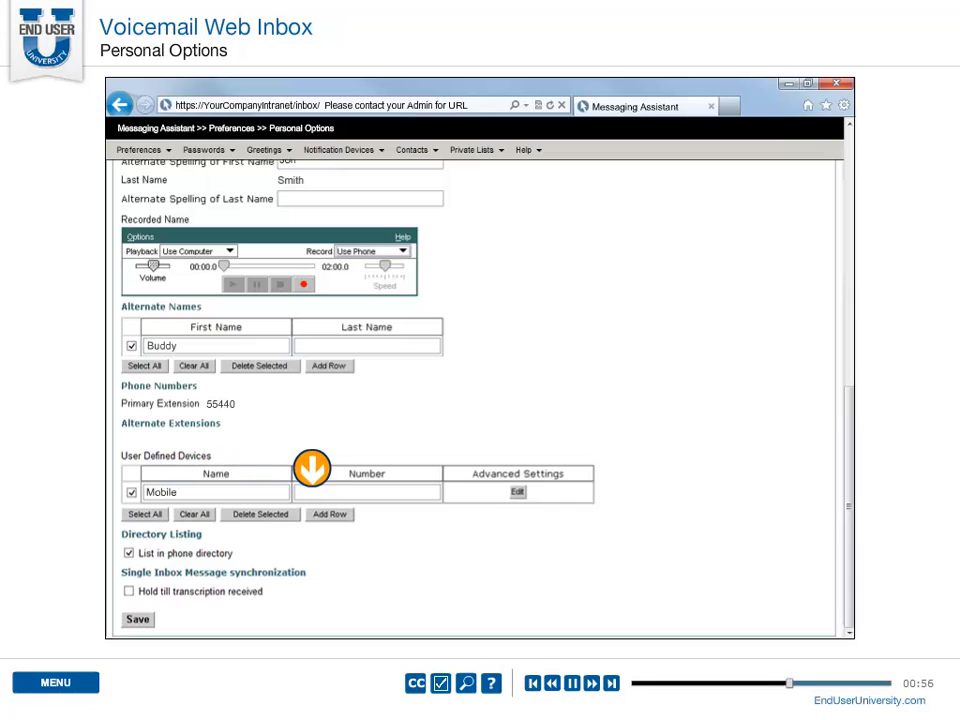
text(888-555-1234)
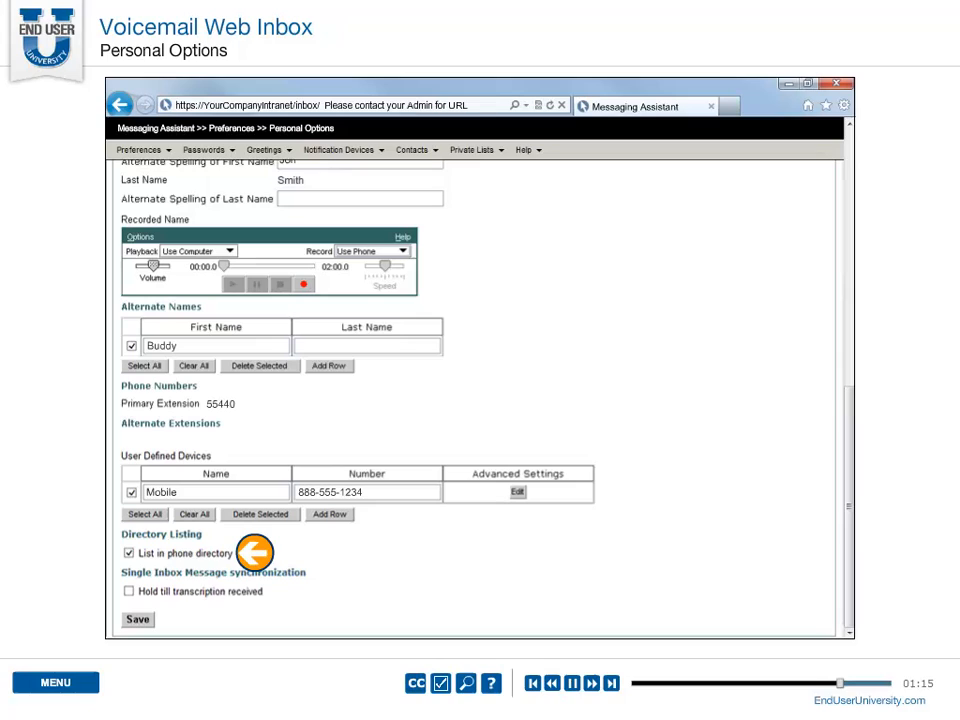
Save the Personal Options page changes
click(128, 591)
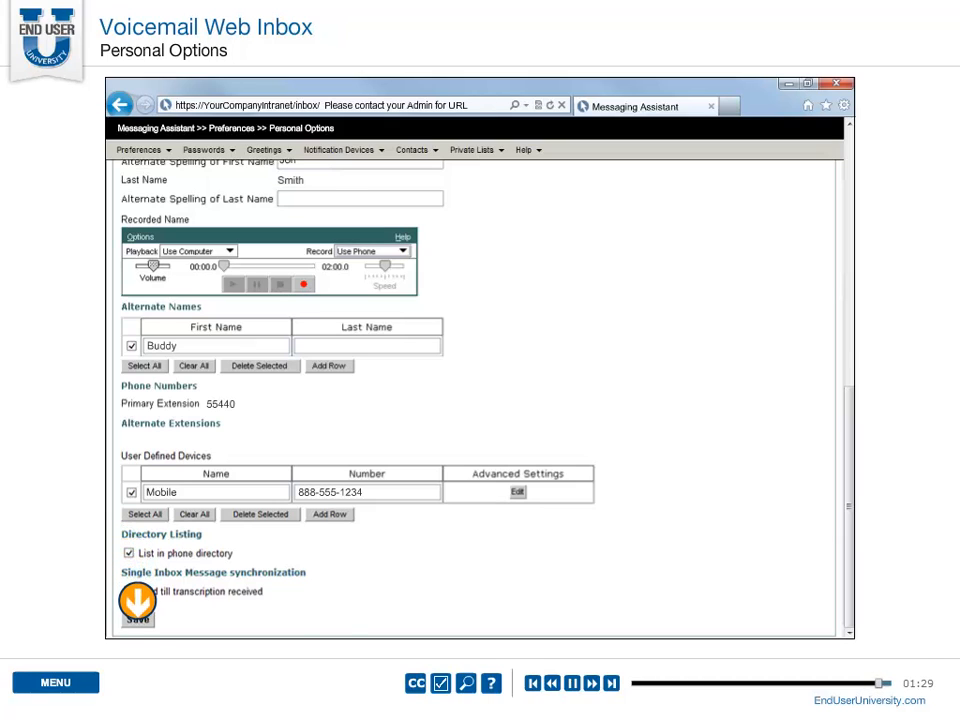
click(138, 611)
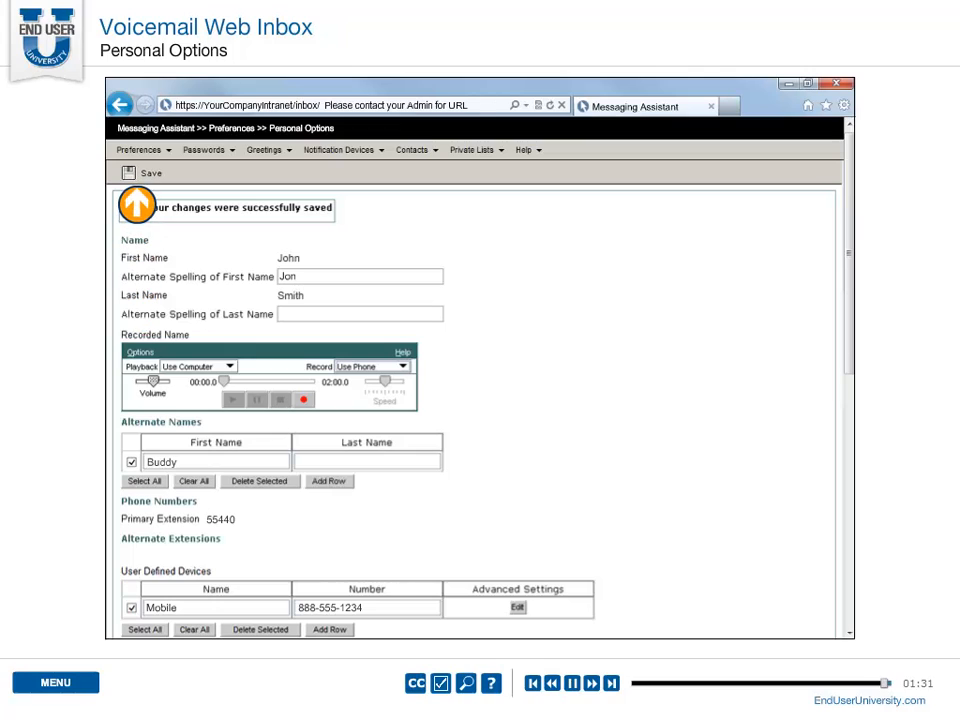